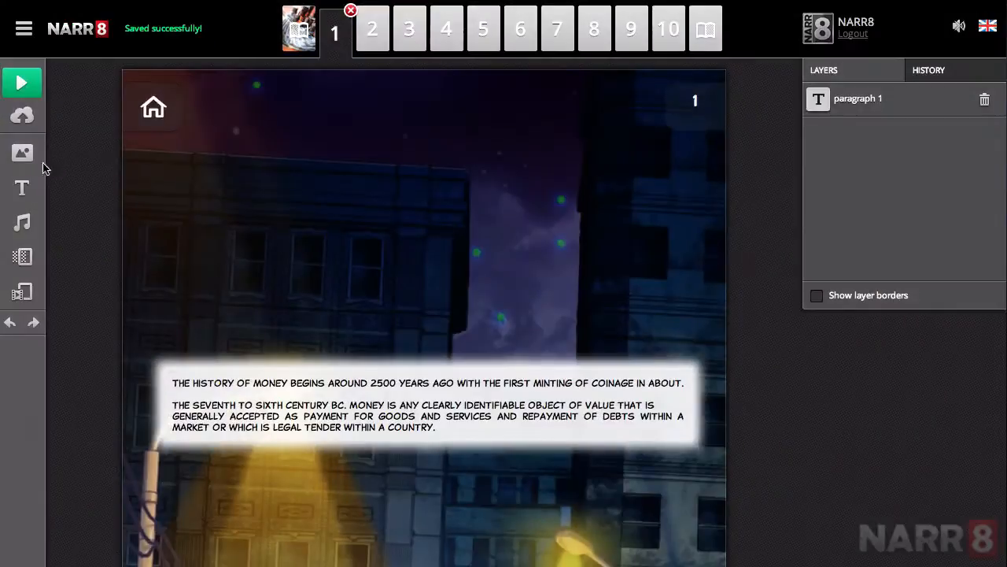
# Add an image layer with the Money.png banknotes picture above the paragraph.
pyautogui.click(22, 152)
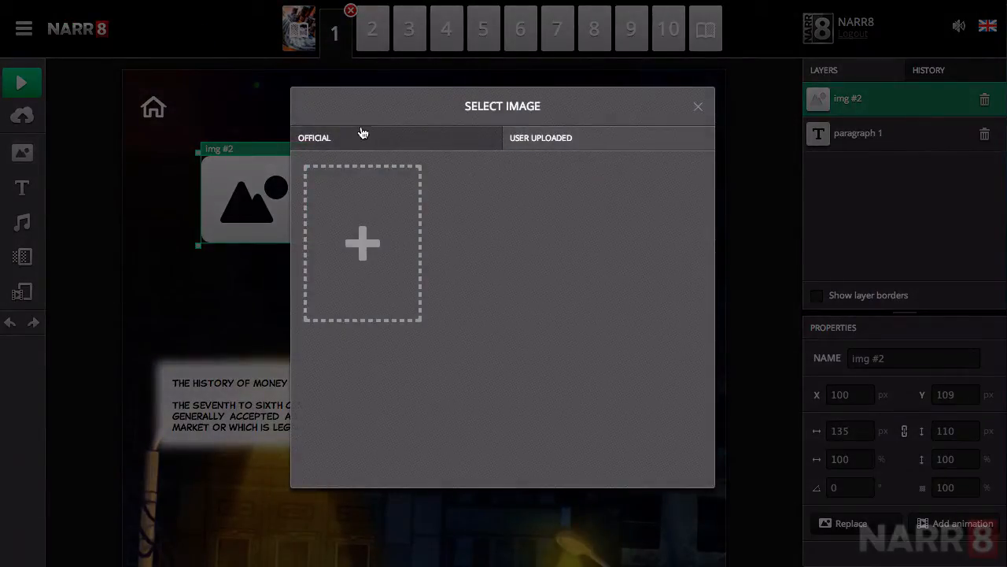
pyautogui.moveTo(392, 147)
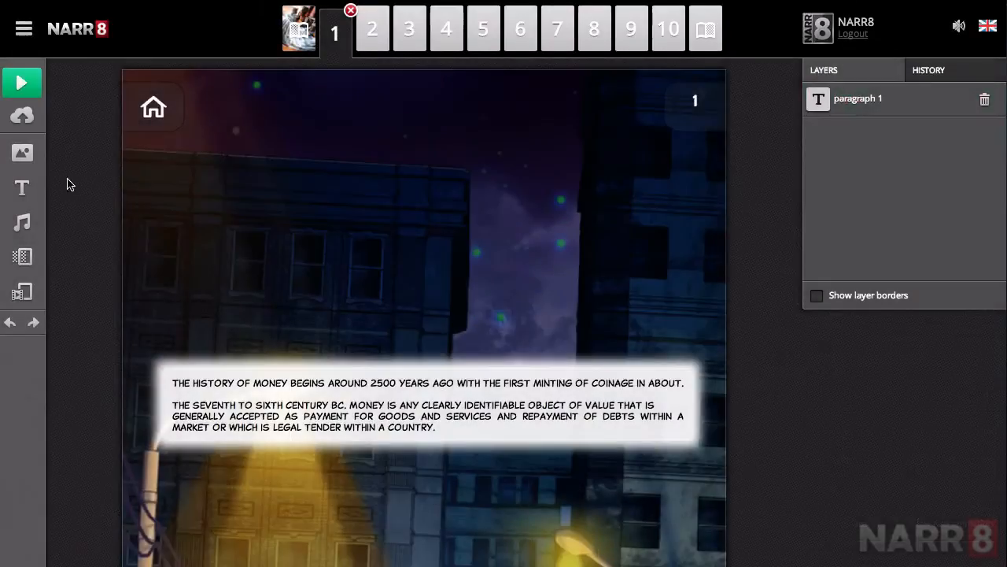
pyautogui.moveTo(22, 152)
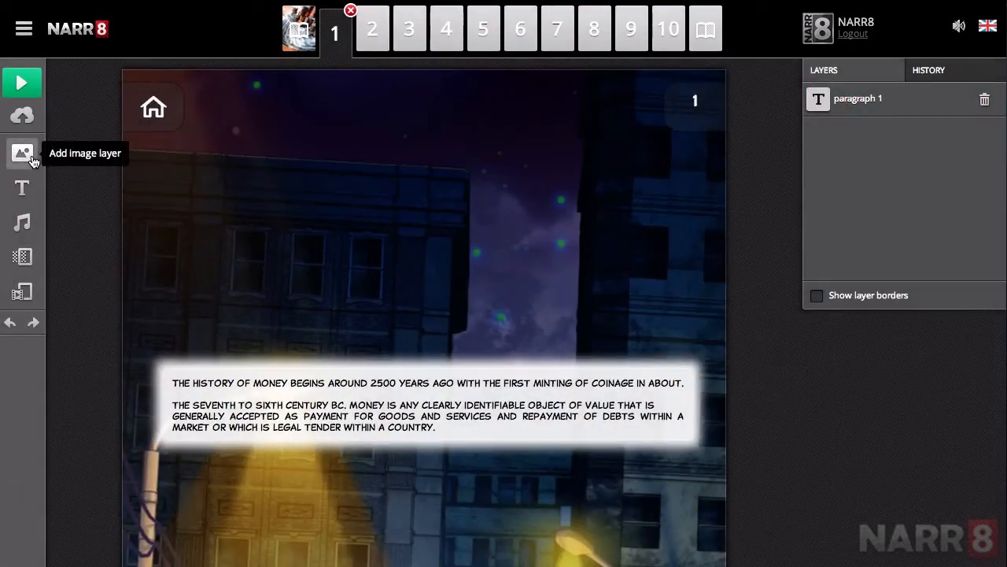
pyautogui.click(22, 152)
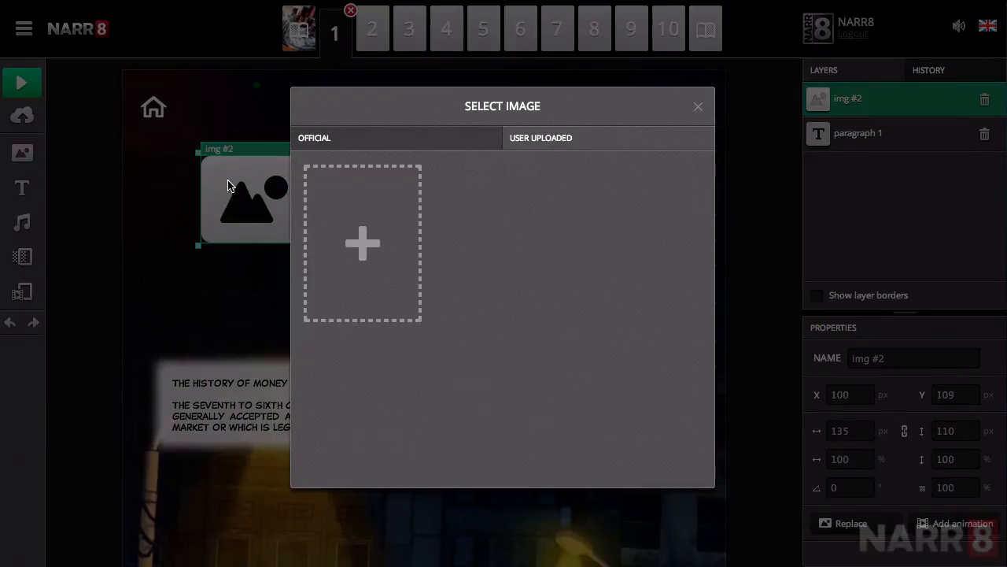
pyautogui.moveTo(416, 170)
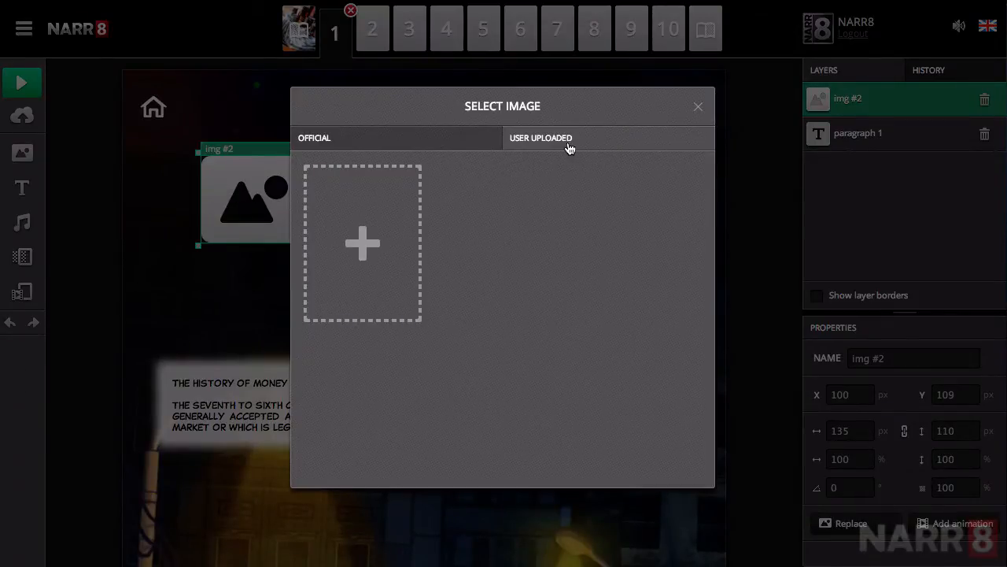
pyautogui.click(362, 243)
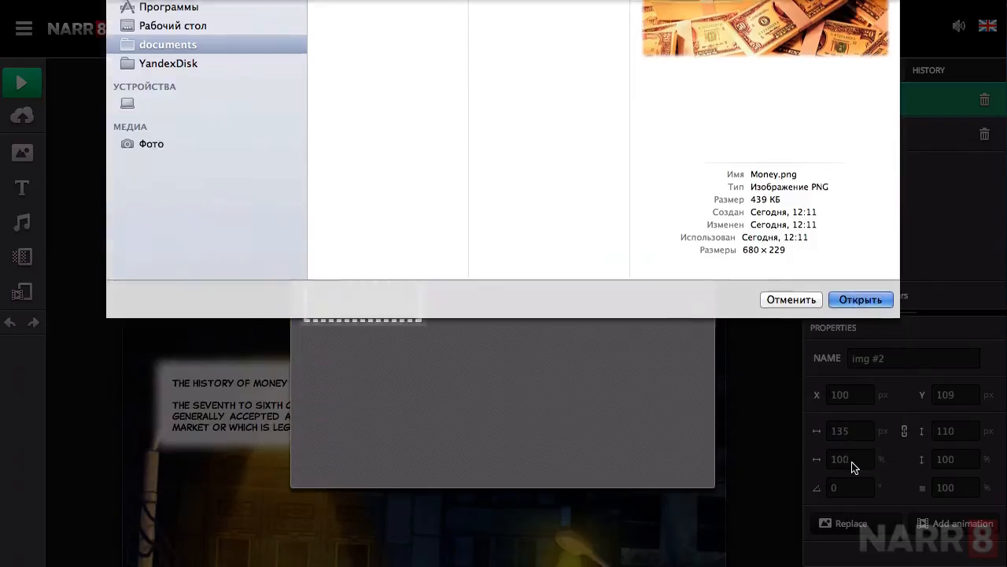
pyautogui.click(860, 299)
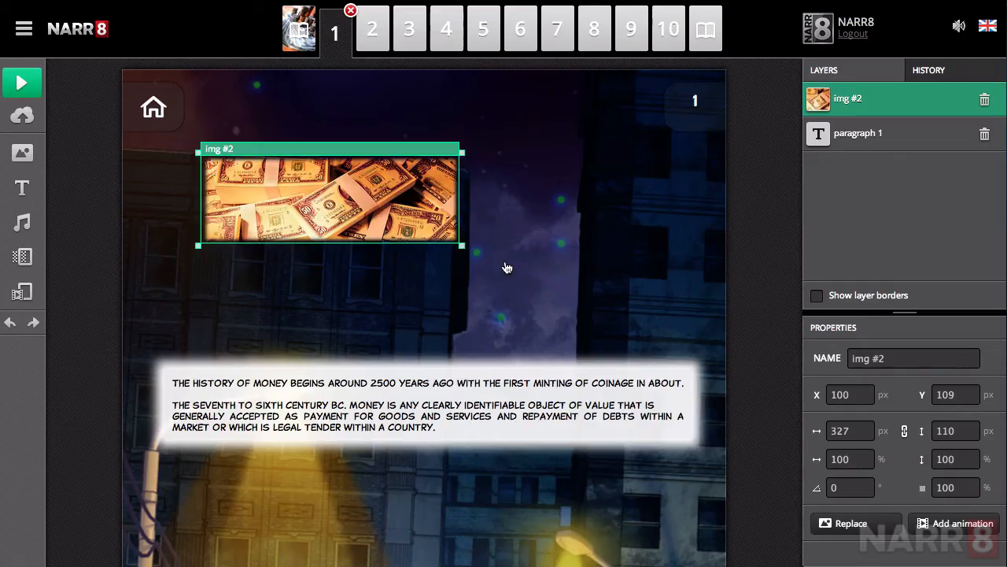
pyautogui.moveTo(403, 150)
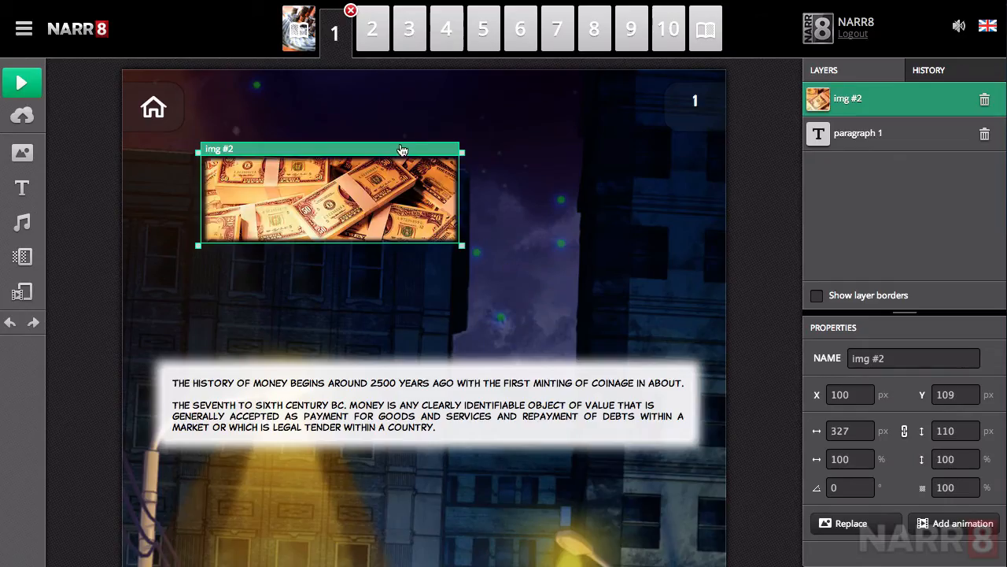
# Shift the banknotes image left and stretch it to nearly full page width.
pyautogui.moveTo(402, 149); pyautogui.dragTo(367, 144)
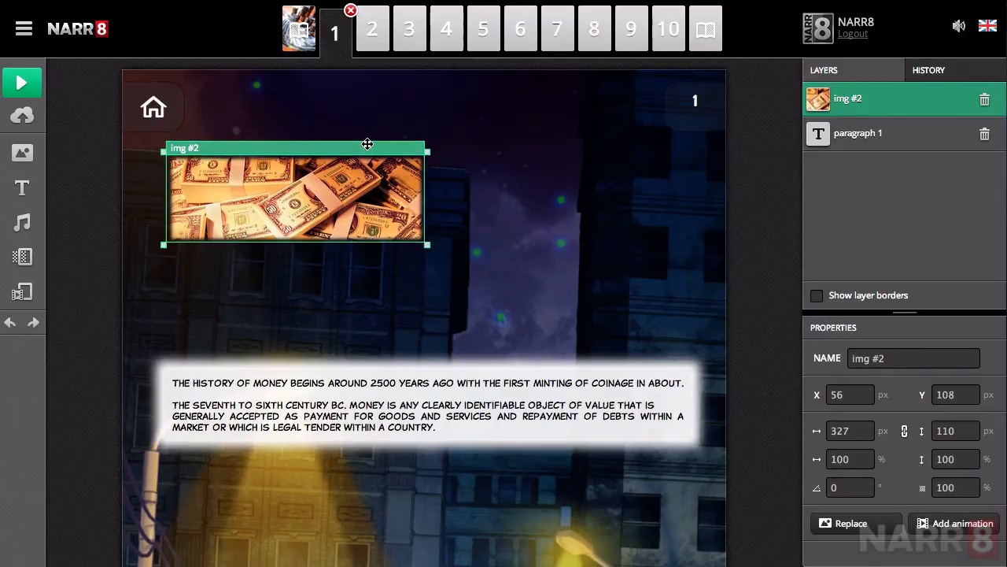
pyautogui.moveTo(368, 145); pyautogui.dragTo(361, 144)
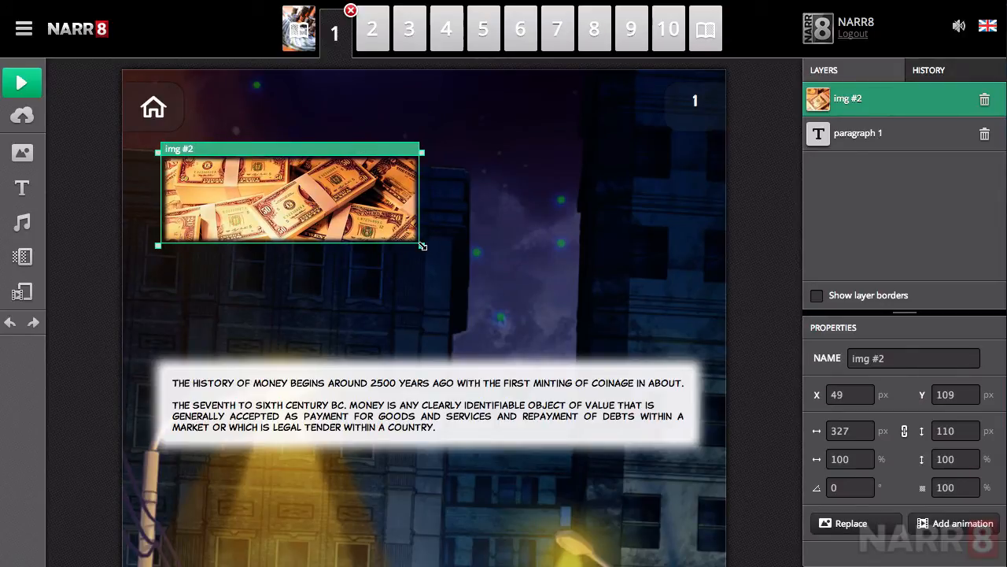
pyautogui.moveTo(423, 246); pyautogui.dragTo(691, 338)
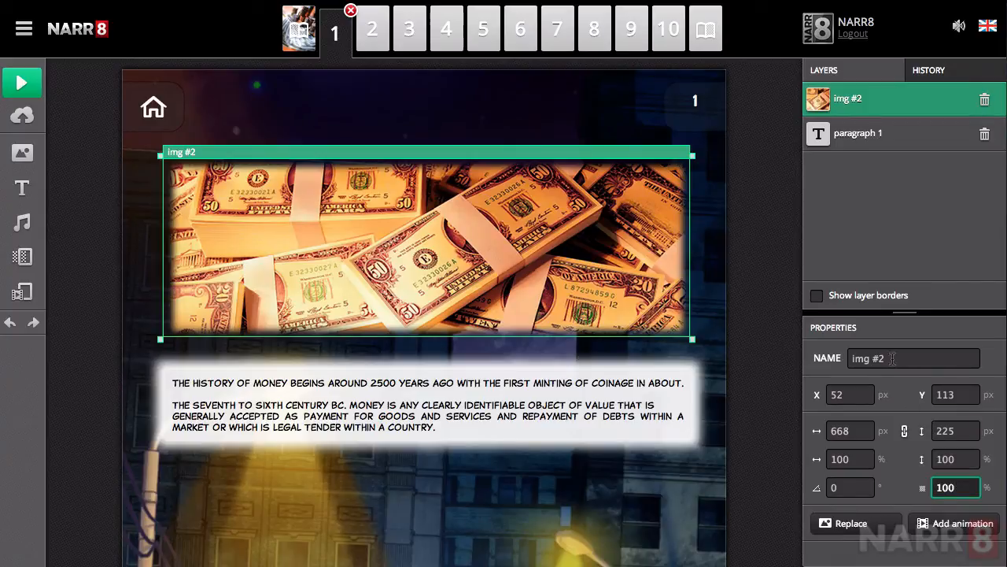
# Change the image layer's name from 'img #2' to 'money'.
pyautogui.write('money')
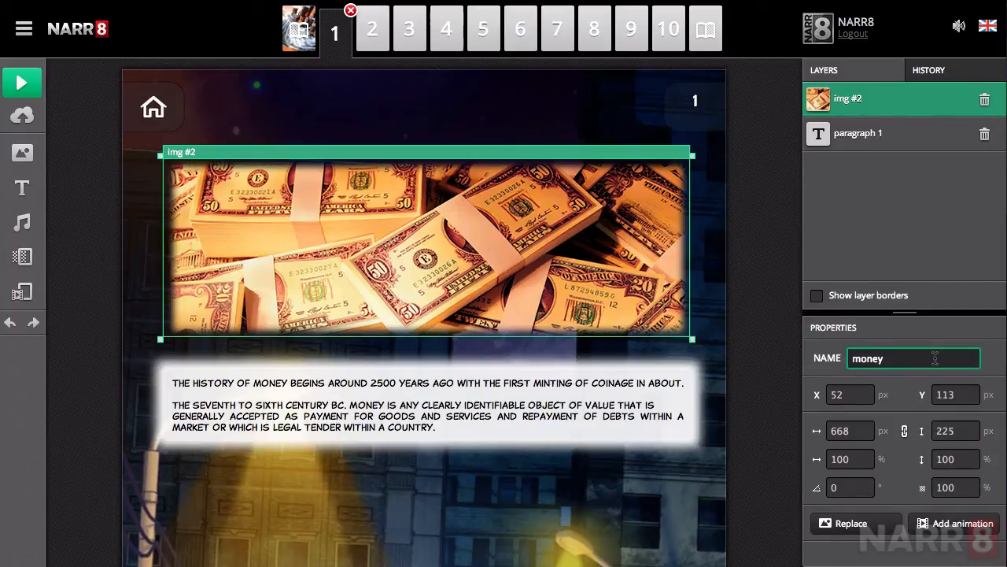